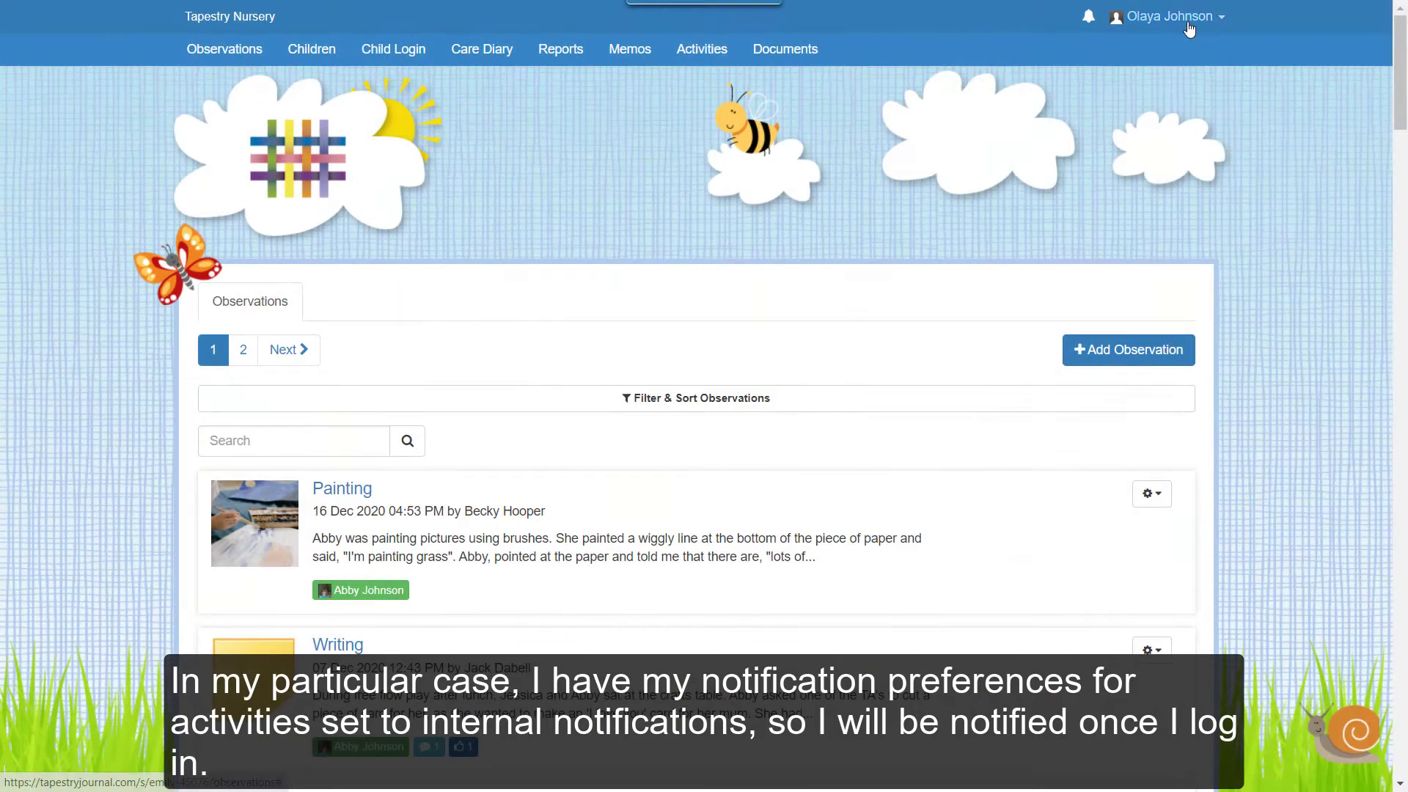
- Set Planned Activity Published notifications to Immediate Email in Preferences and save
left_click(1168, 16)
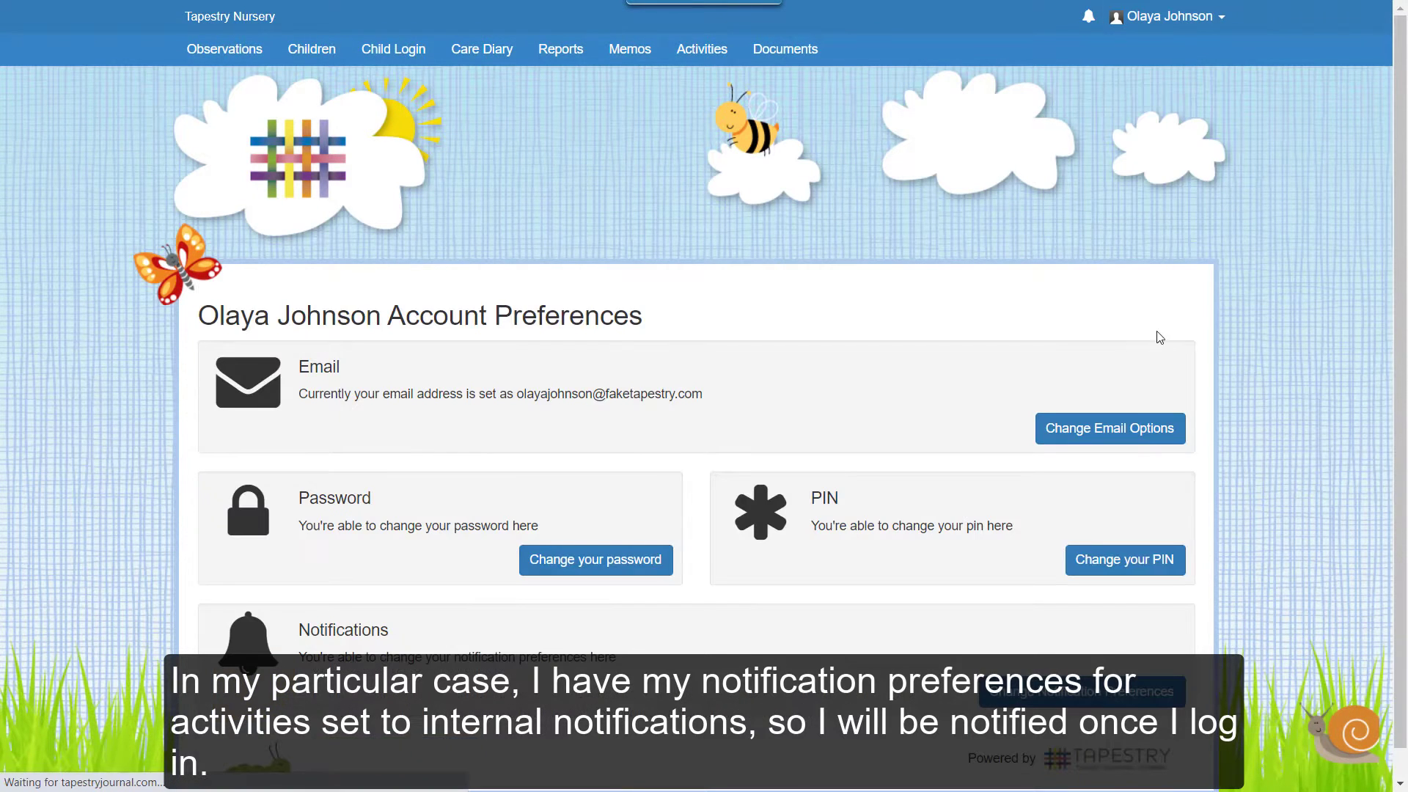
left_click(1081, 691)
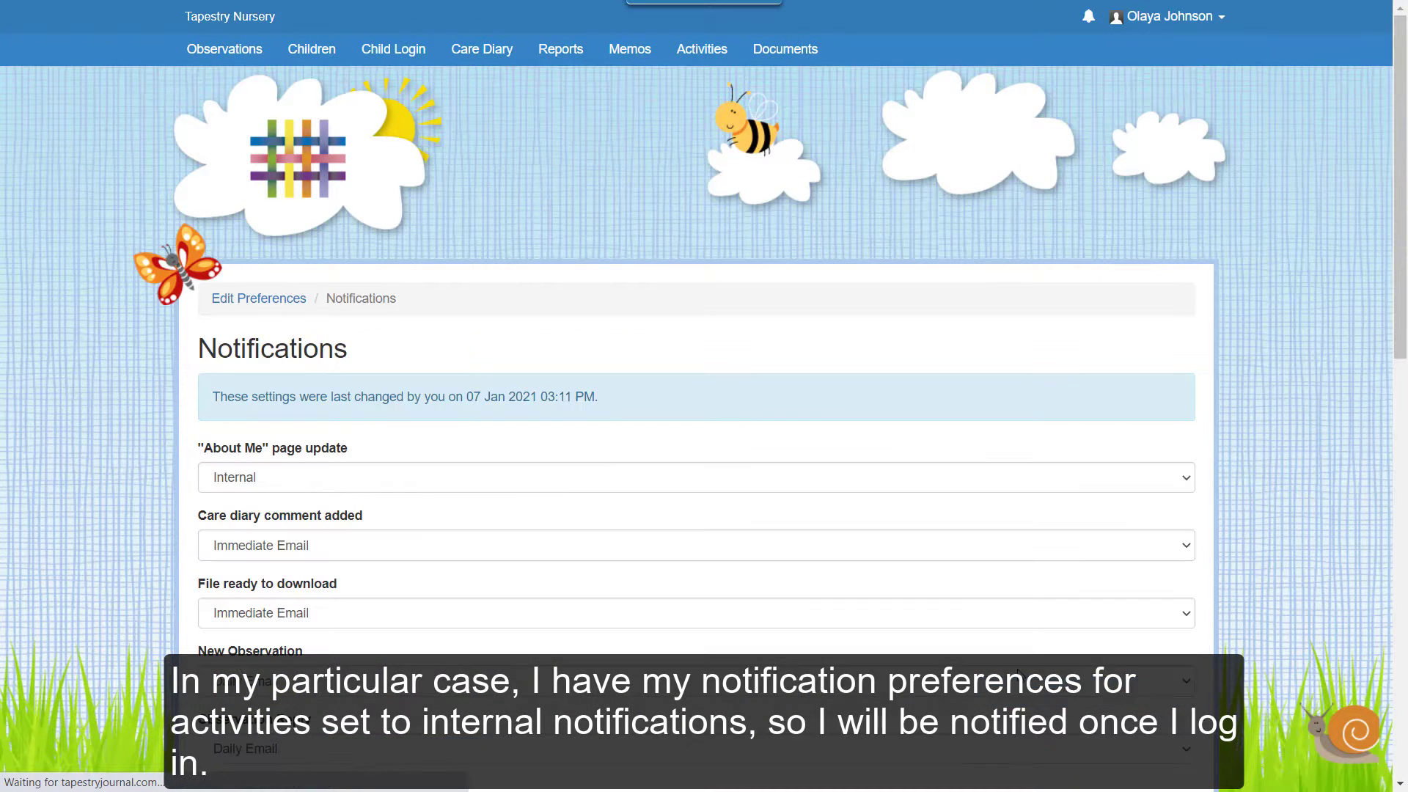
scroll("down", 3)
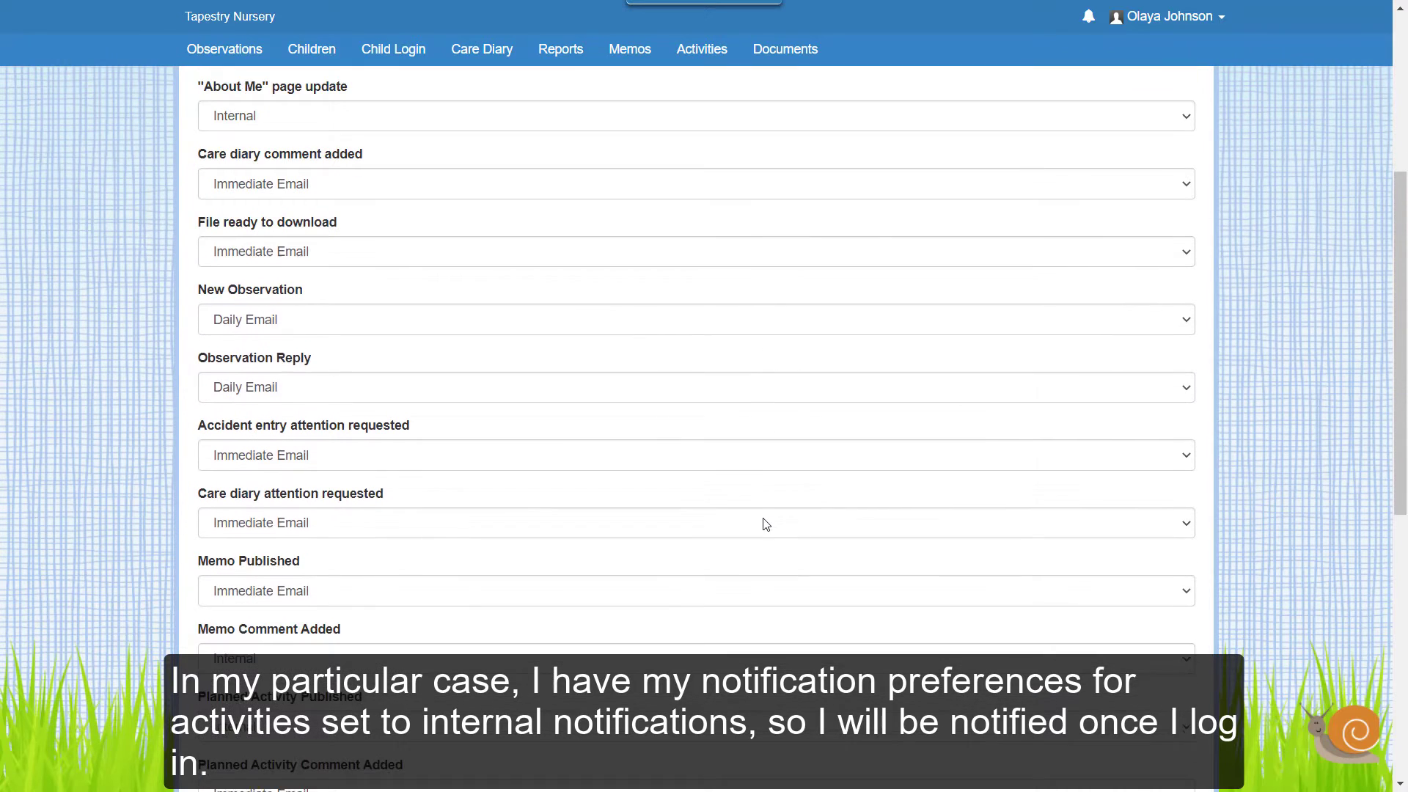
left_click(695, 537)
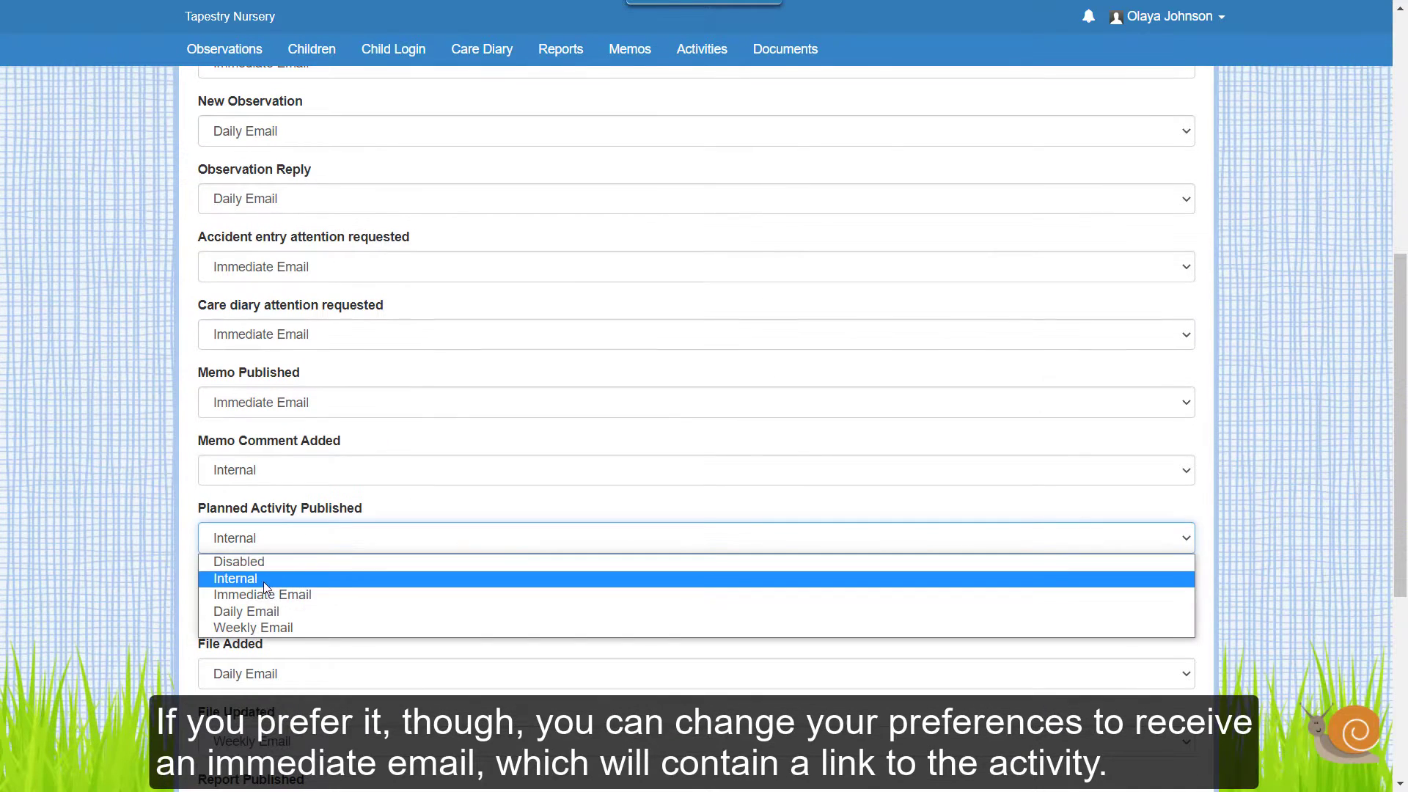
left_click(262, 594)
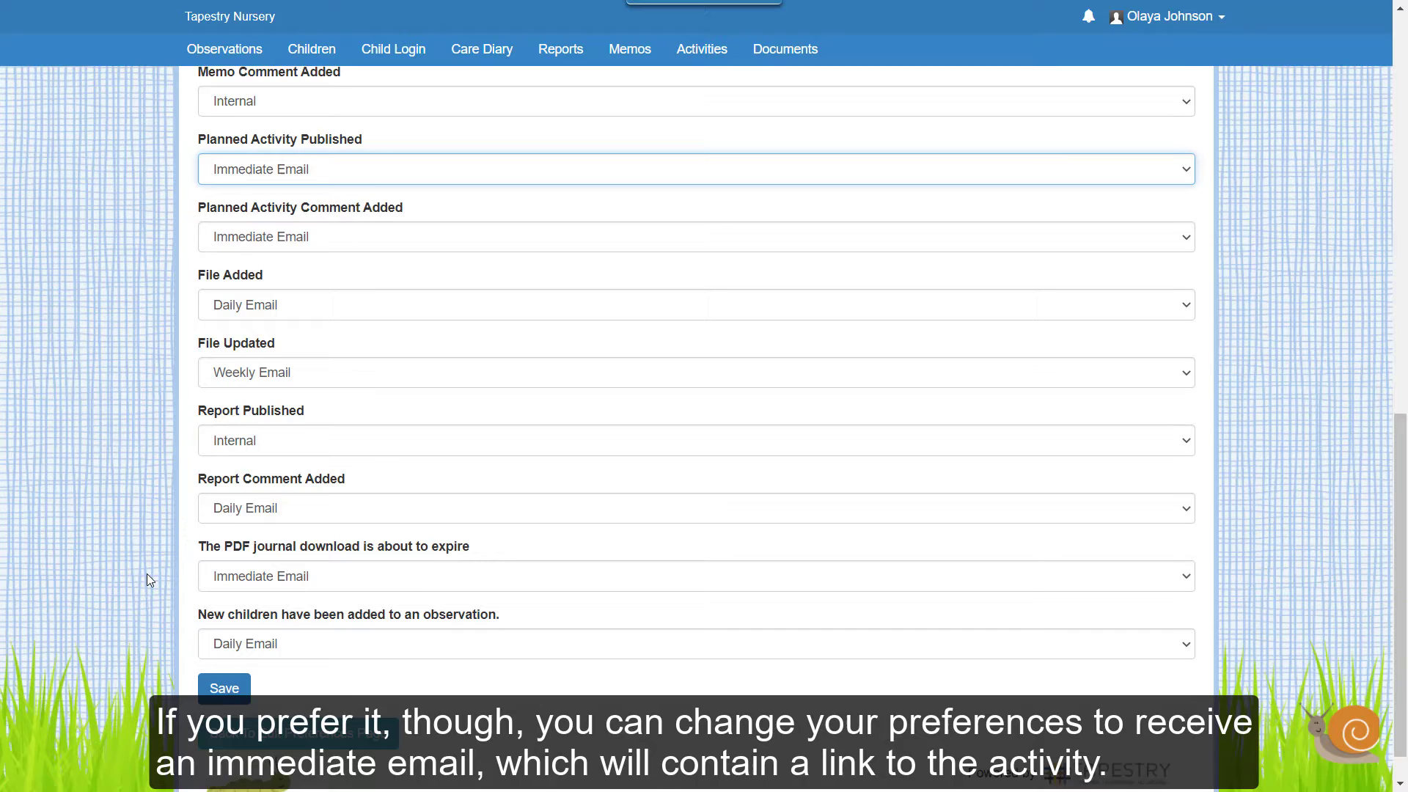
left_click(223, 687)
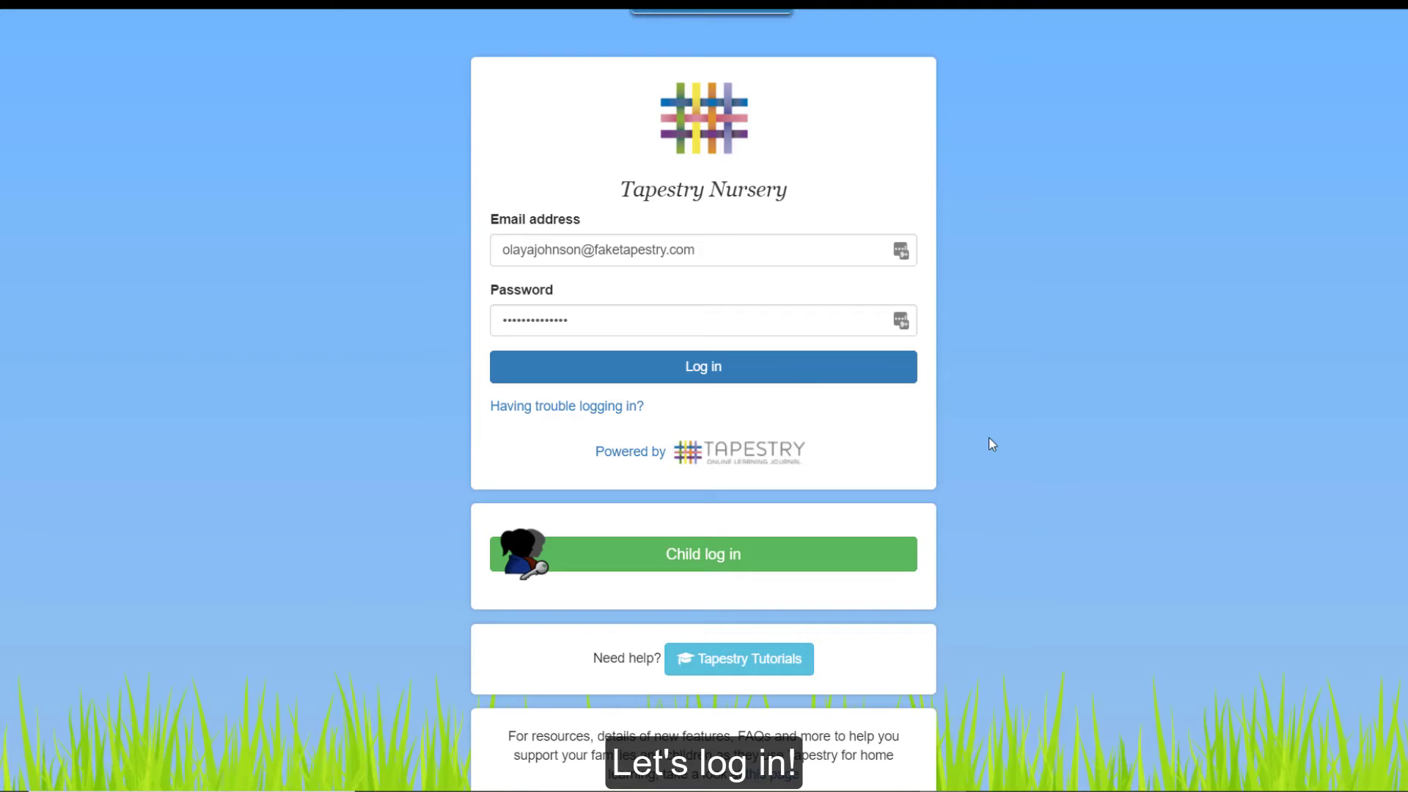
- Log in and open the Monday's Maths Work activity from the bell notification
left_click(703, 366)
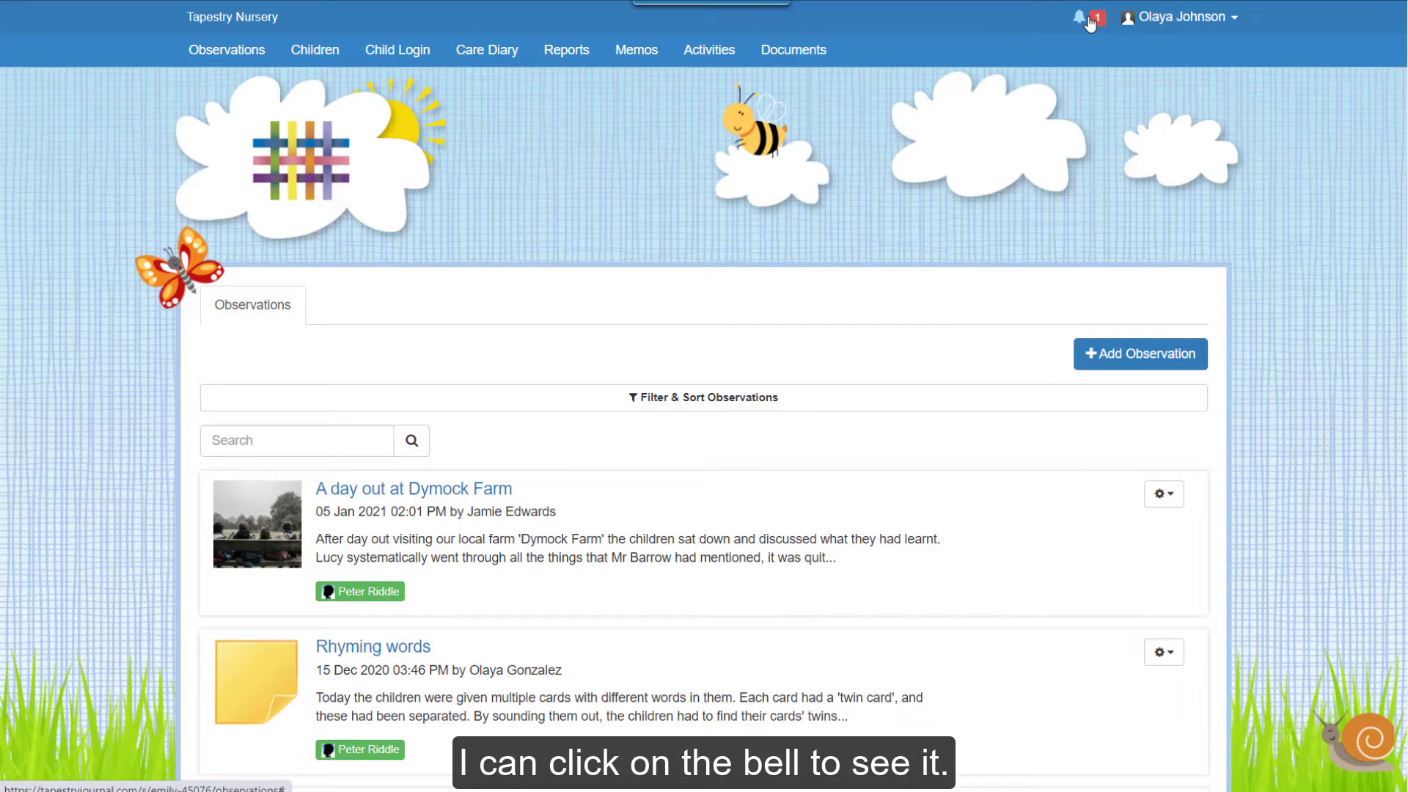
left_click(1081, 18)
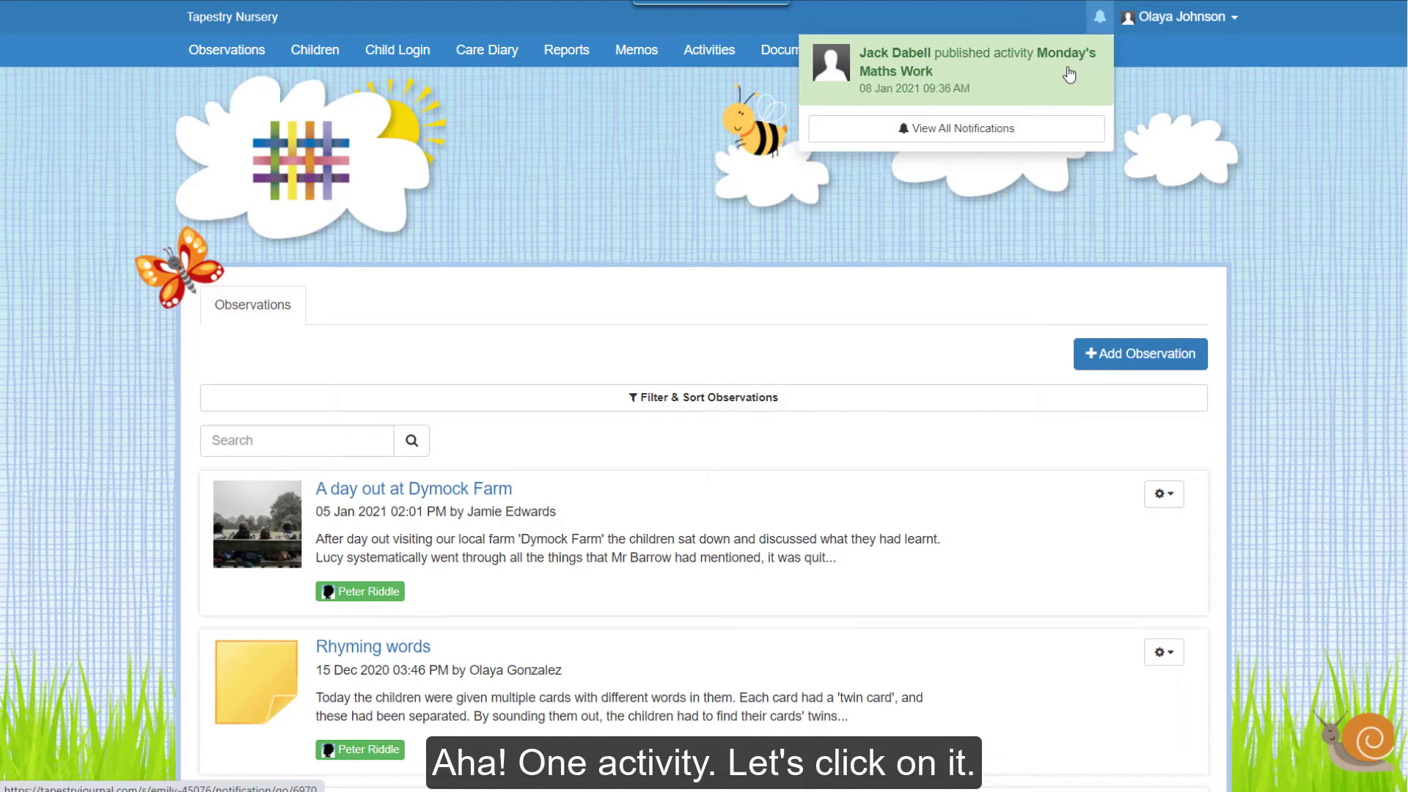
left_click(977, 61)
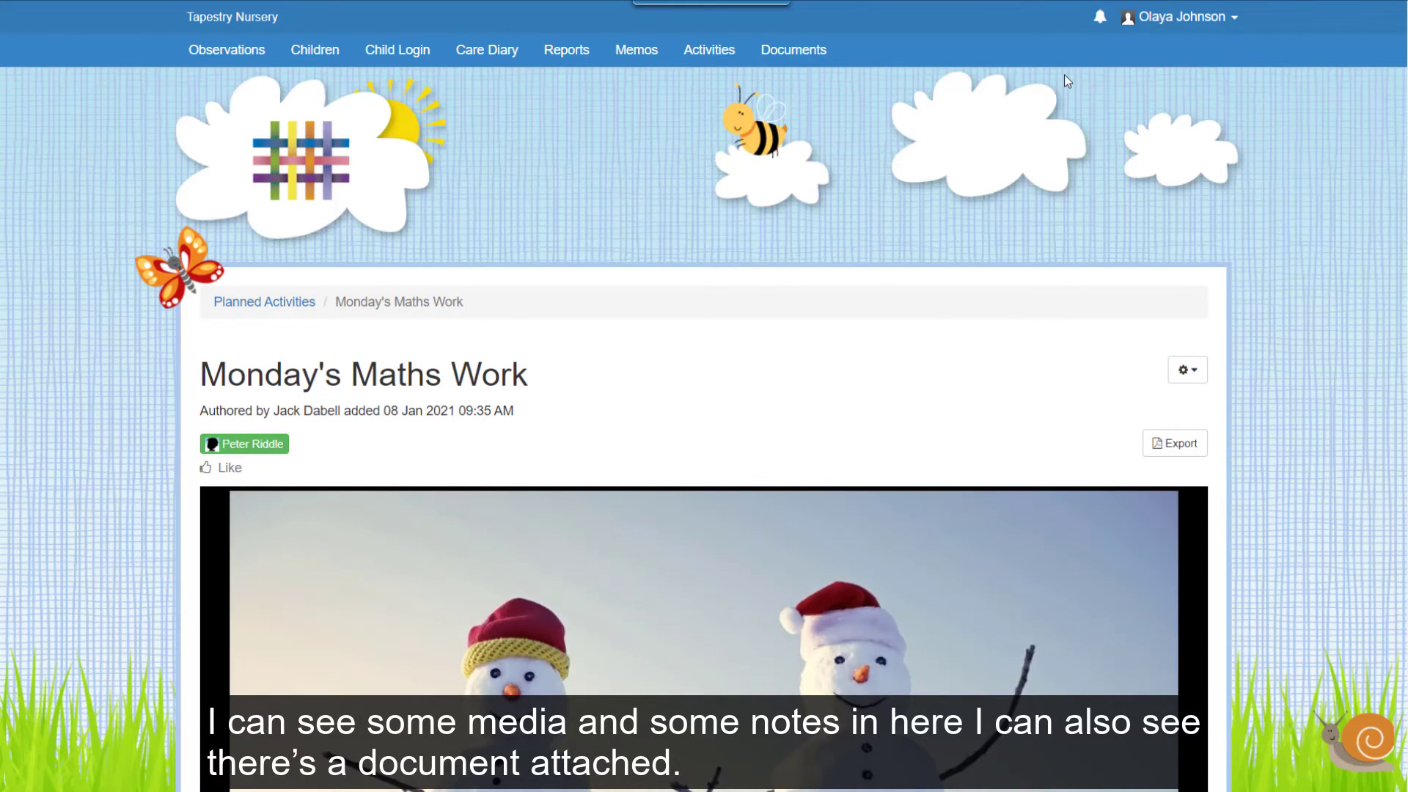
- Read through the activity's snowman notes and download Addition Snowmen.docx
scroll("down", 3)
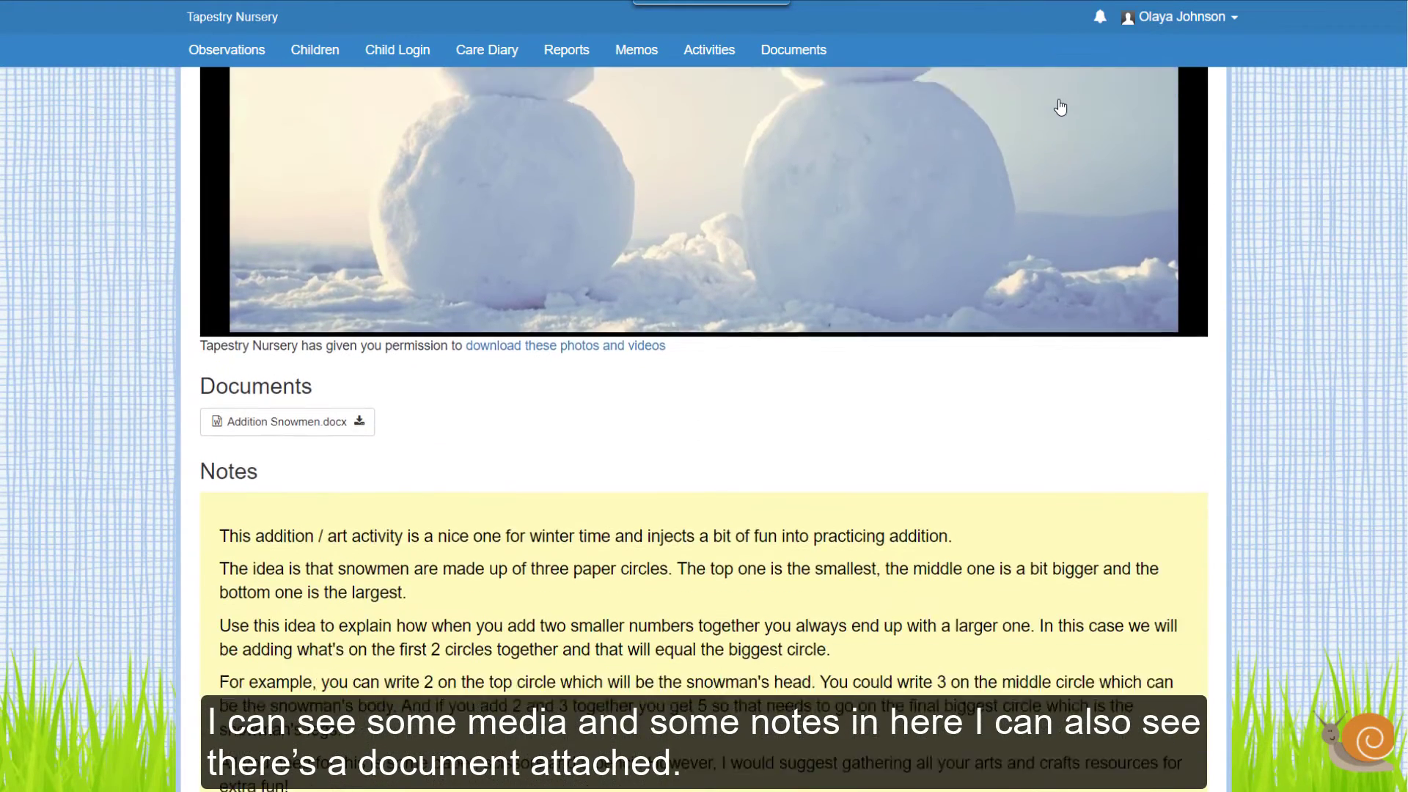
scroll("down", 3)
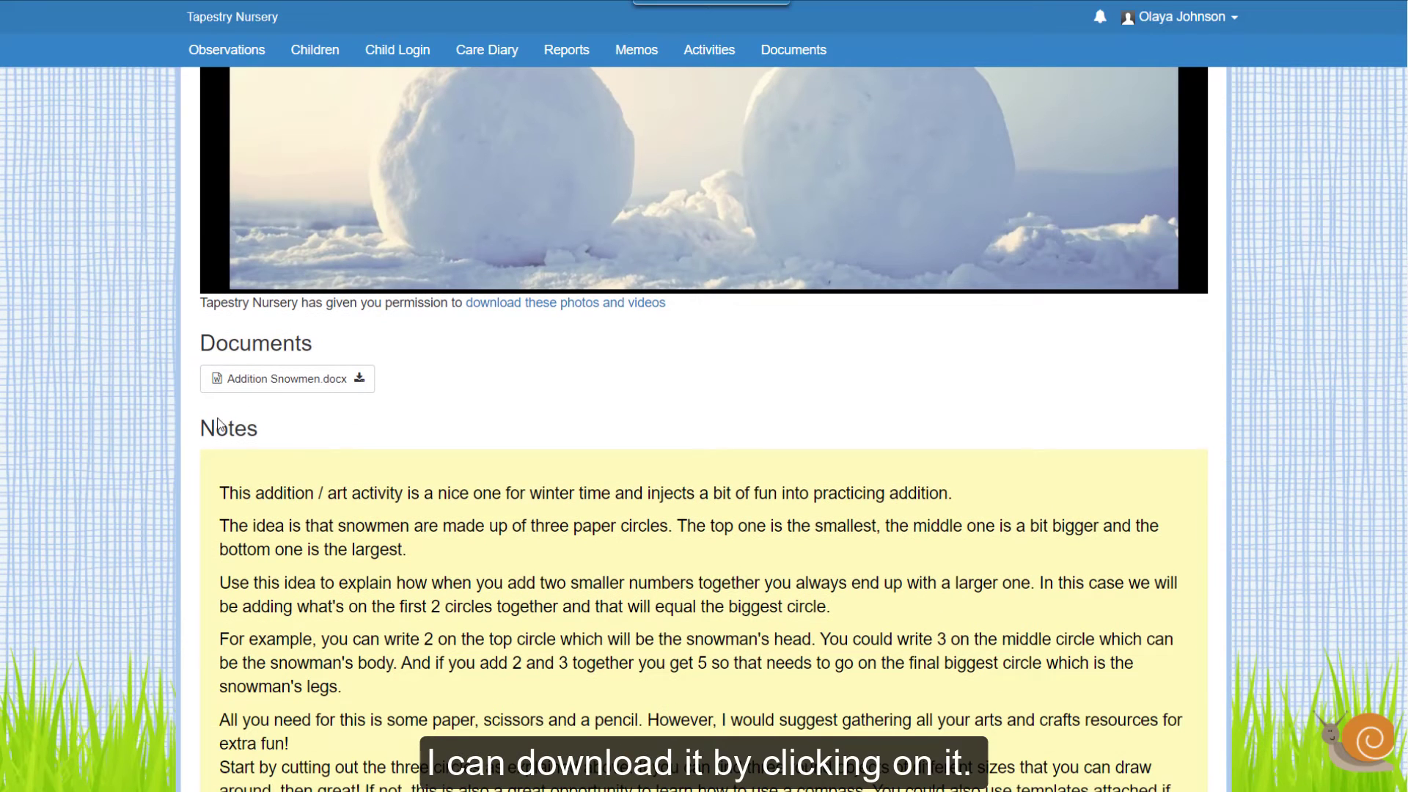
mouse_move(280, 365)
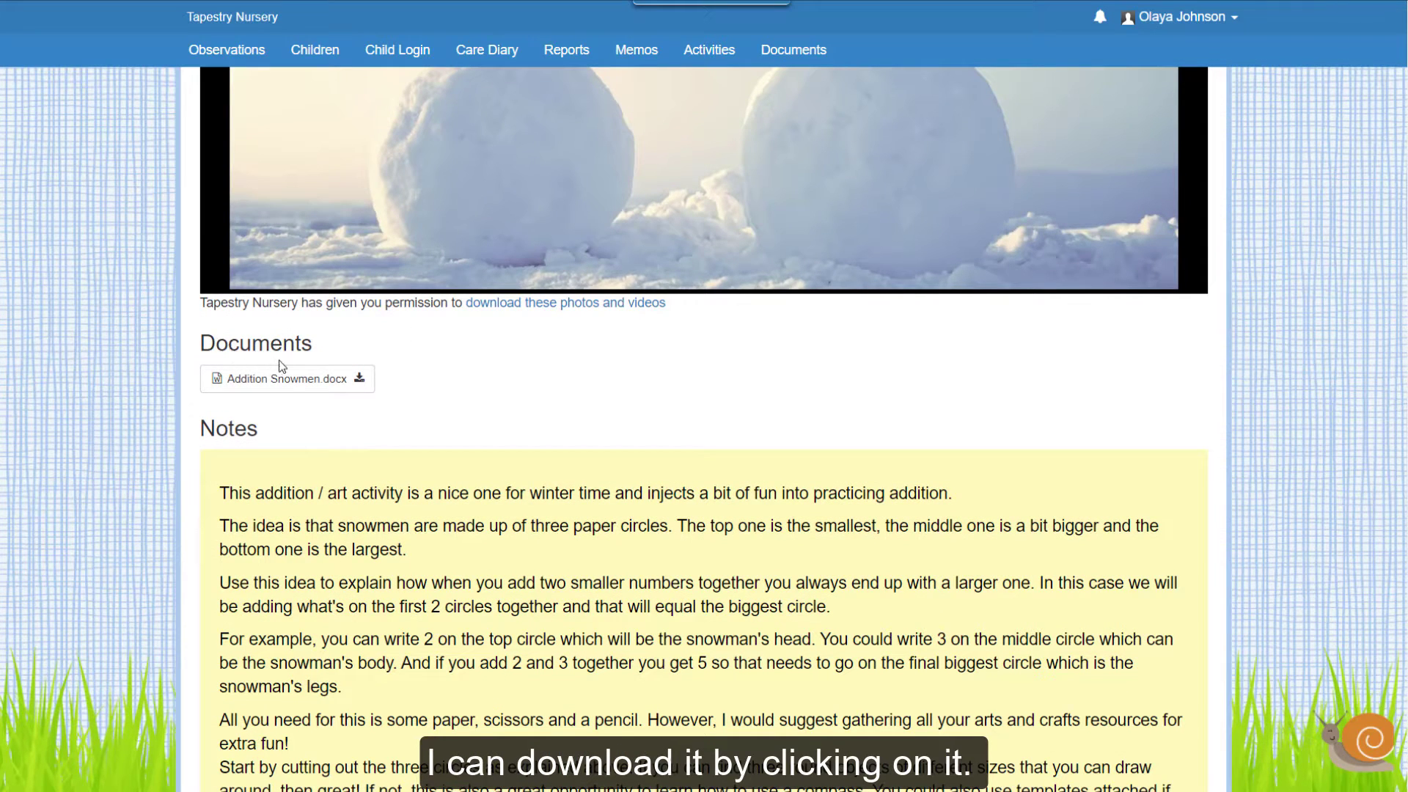
left_click(286, 379)
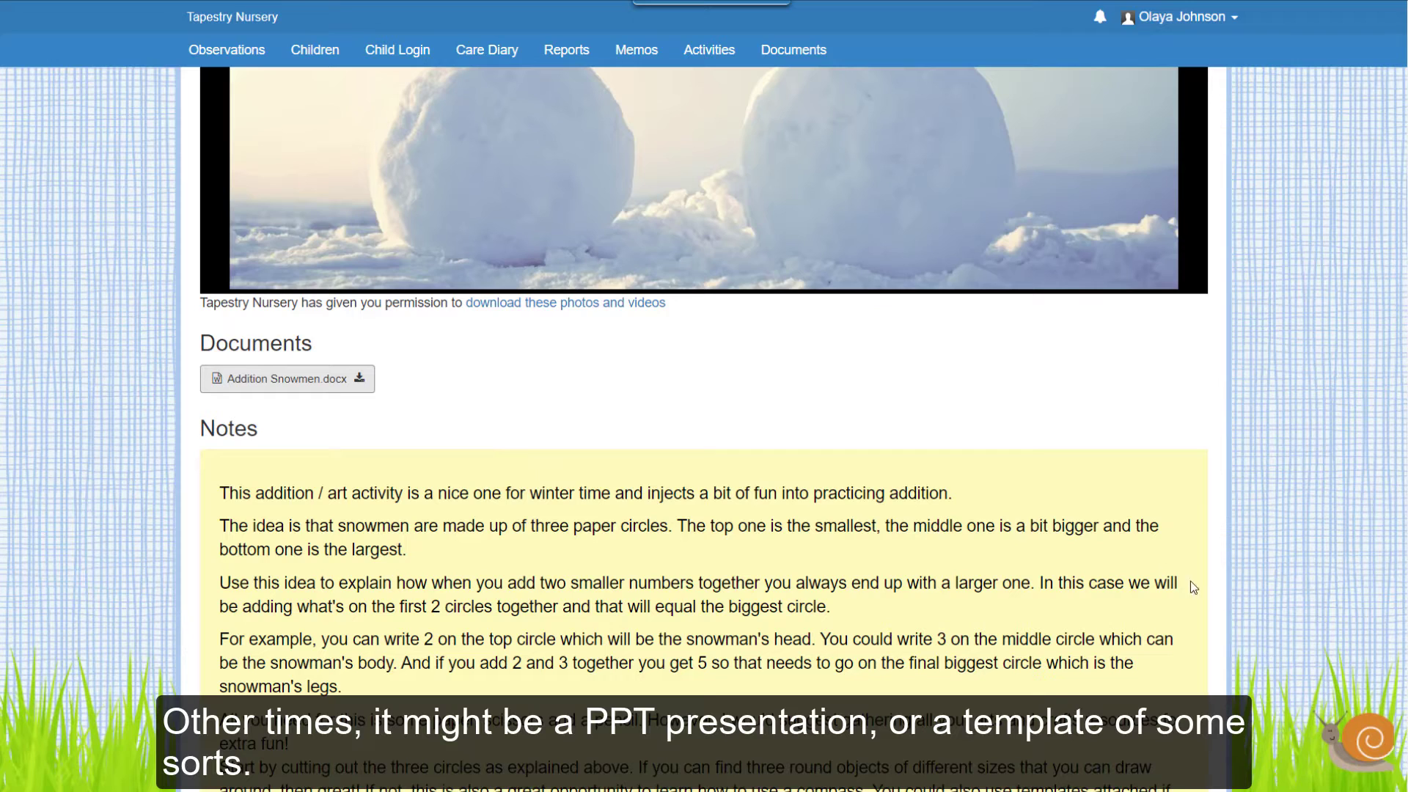
mouse_move(738, 465)
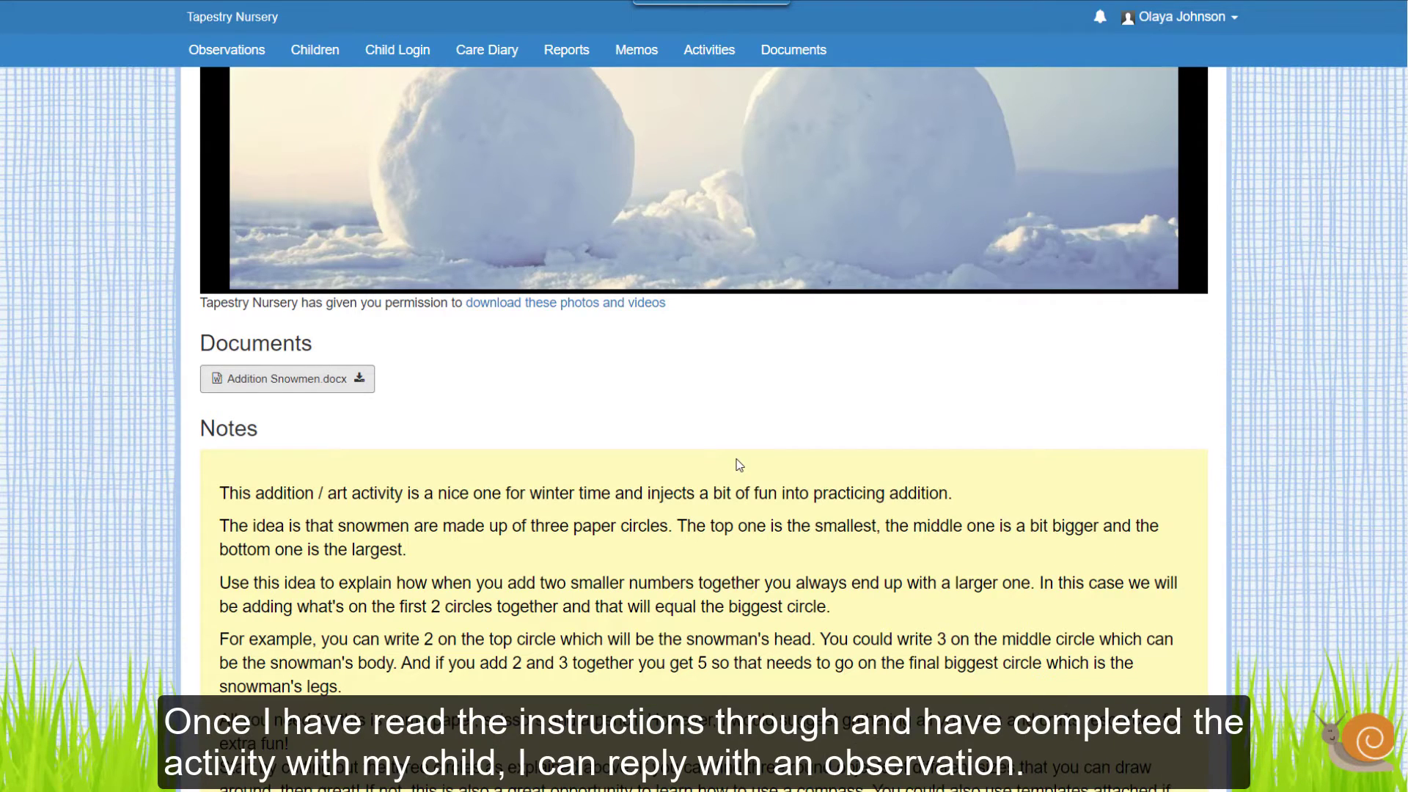
scroll("down", 3)
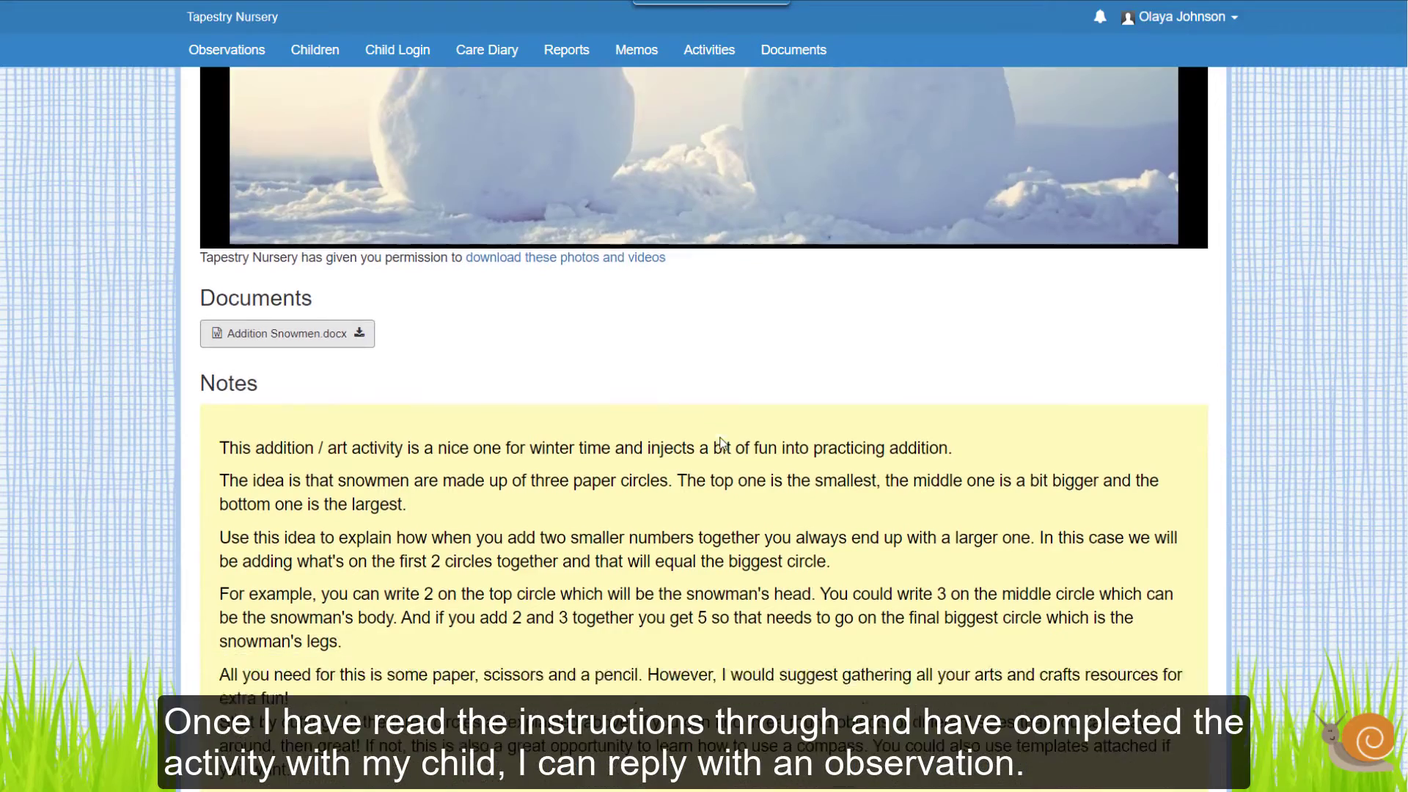
scroll("down", 3)
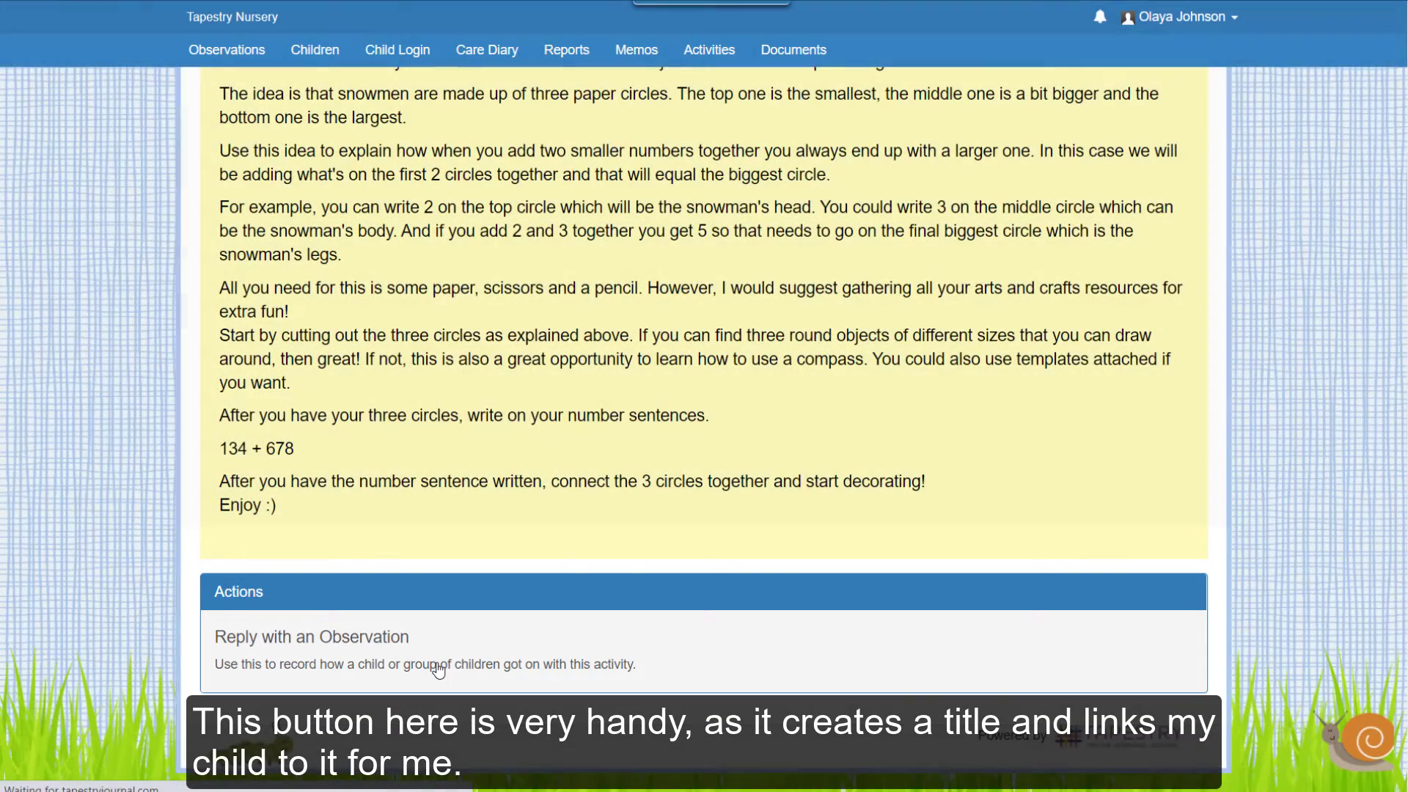
- Reply with an observation holding the activity notes and the snowman.jpg photo for Peter
left_click(311, 636)
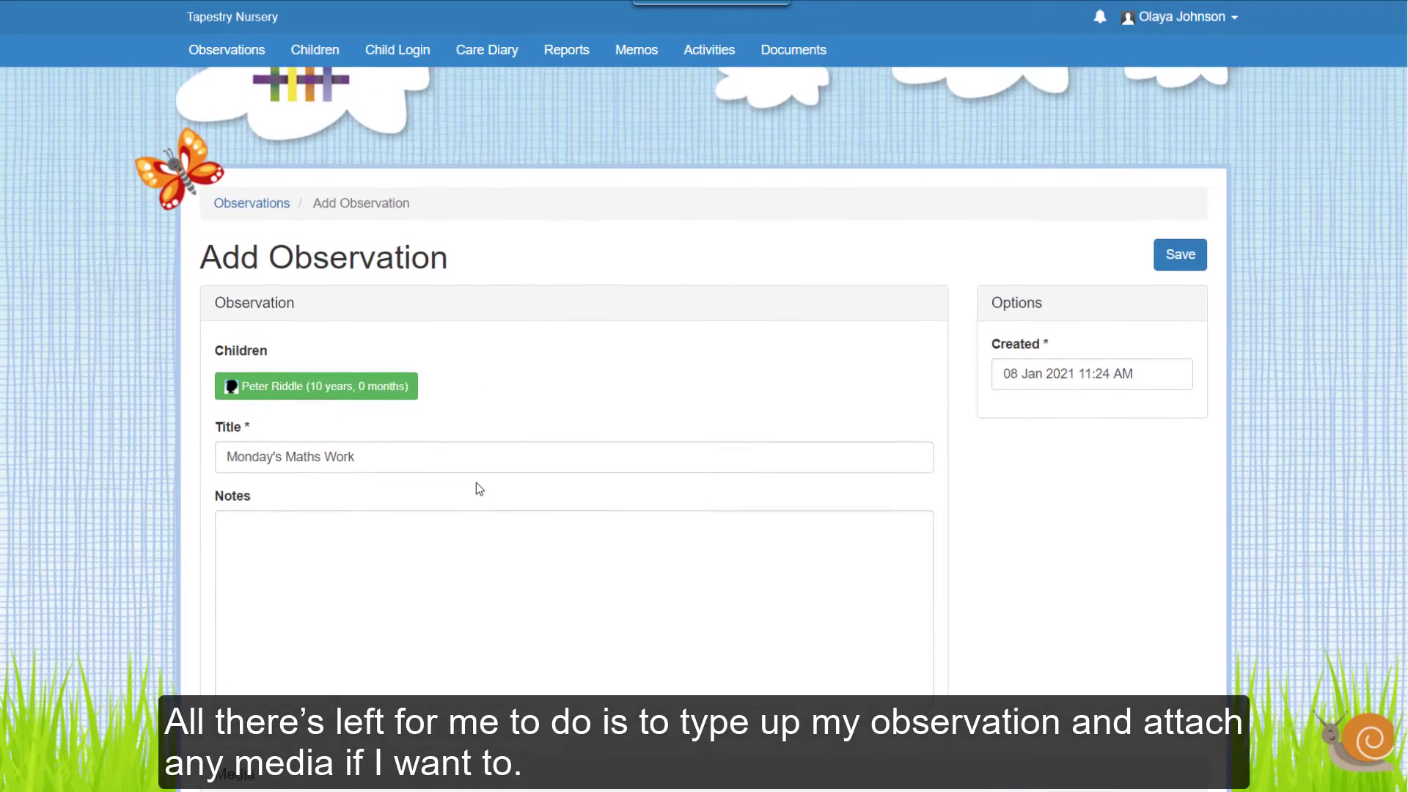
scroll("down", 3)
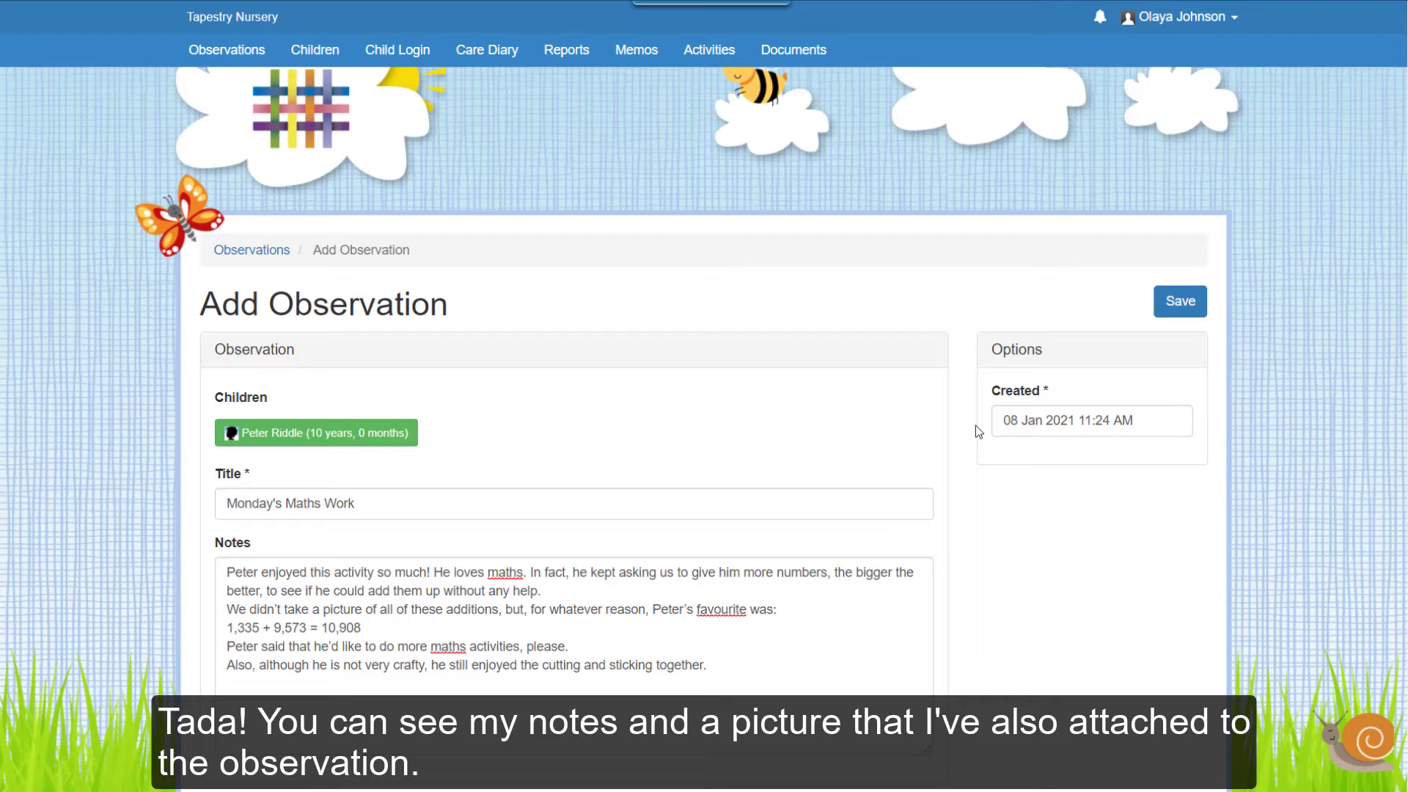
scroll("down", 3)
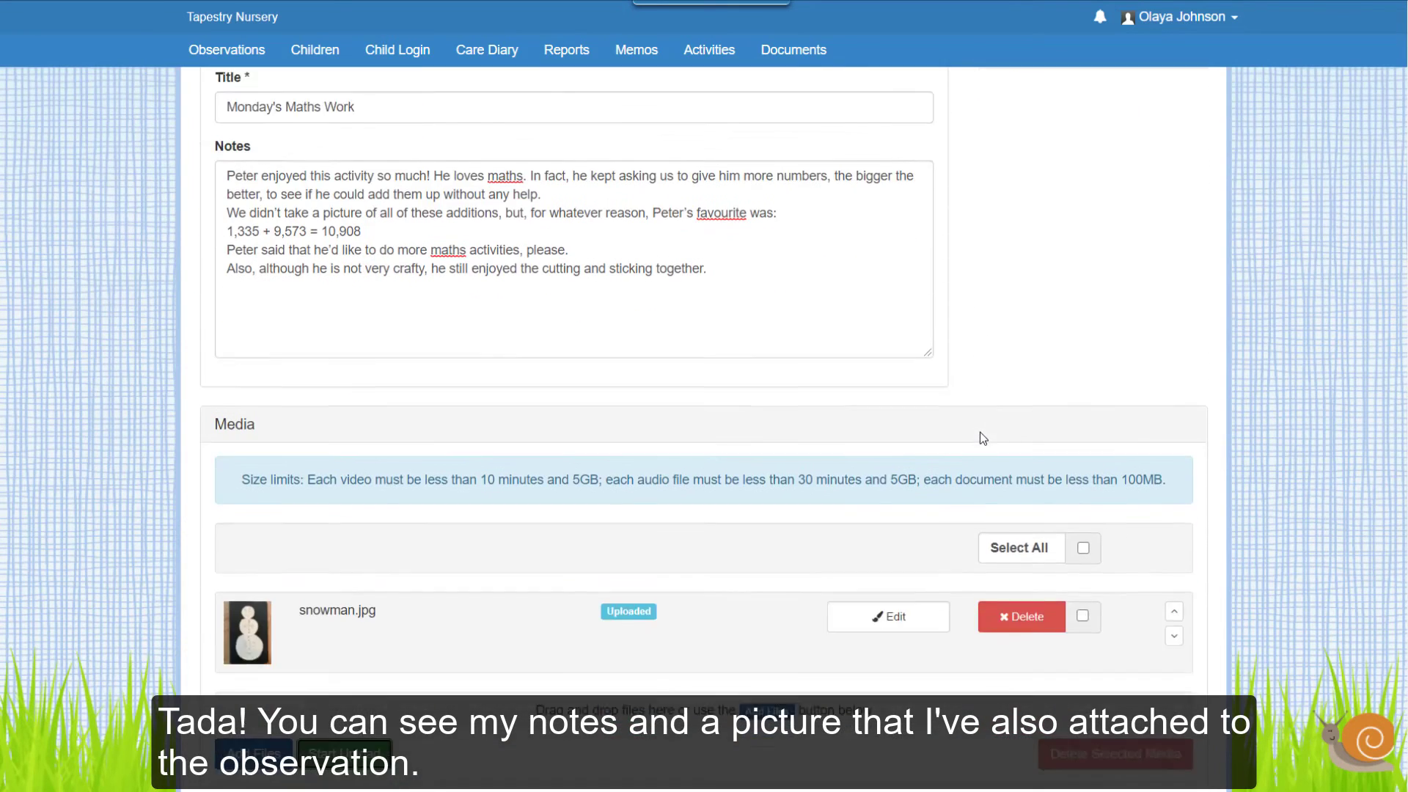
scroll("down", 3)
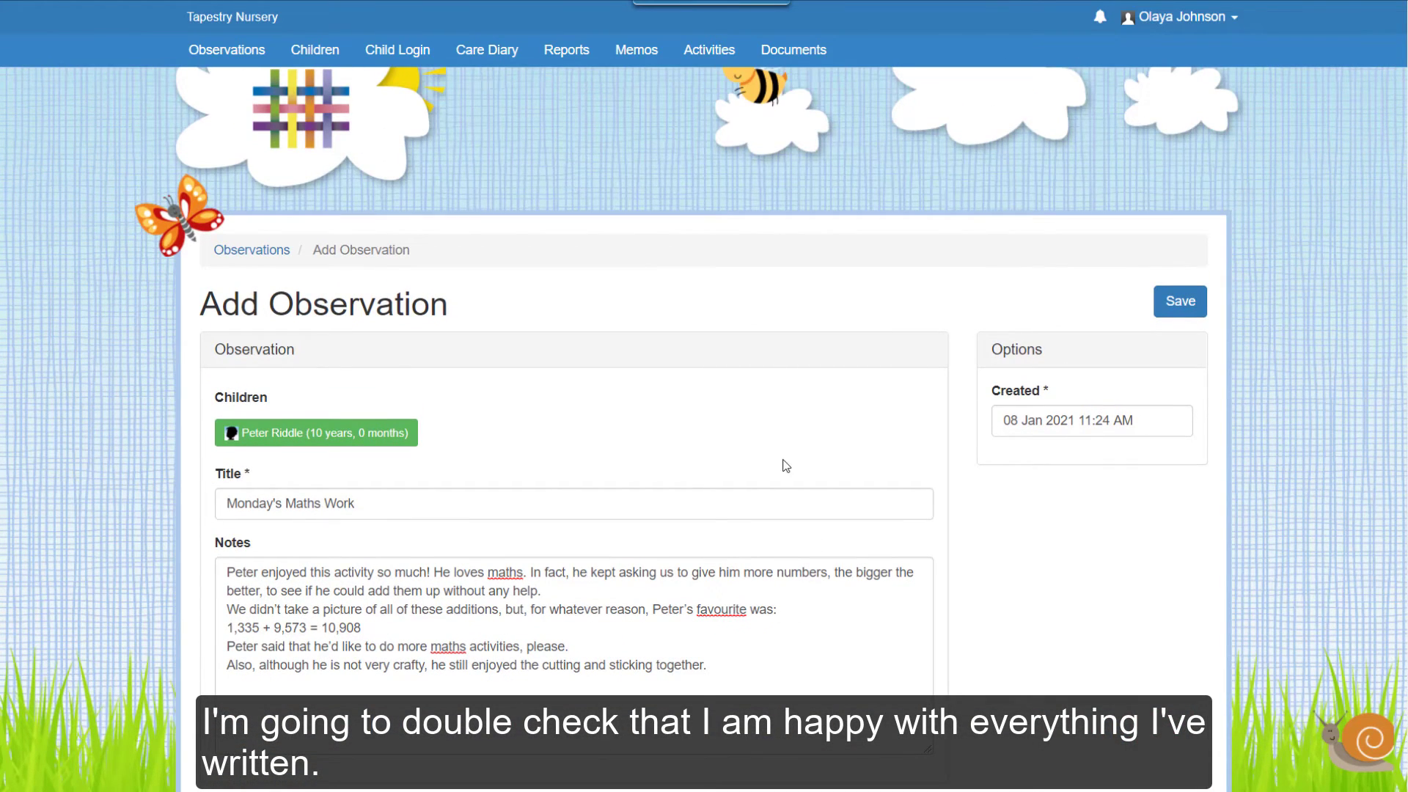
scroll("down", 3)
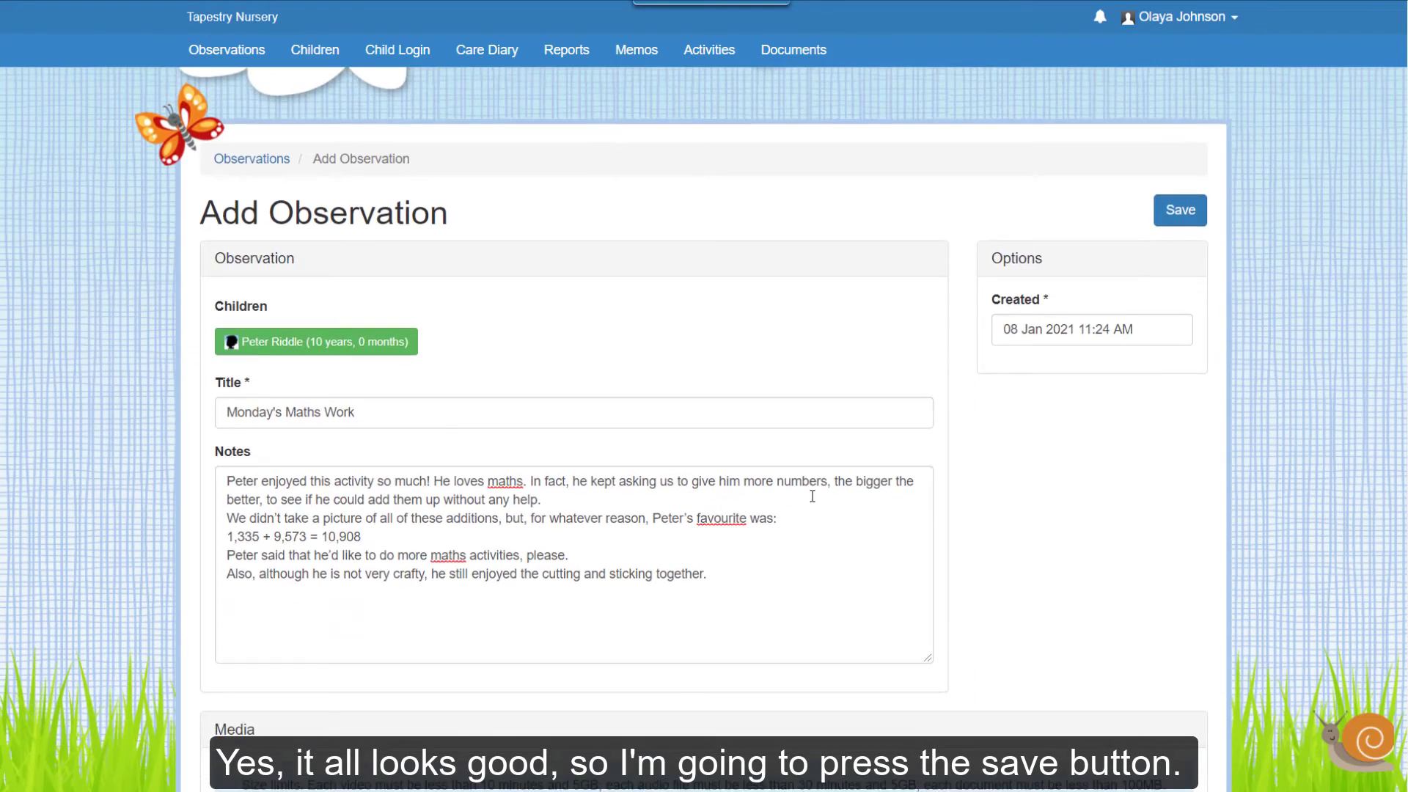
scroll("down", 3)
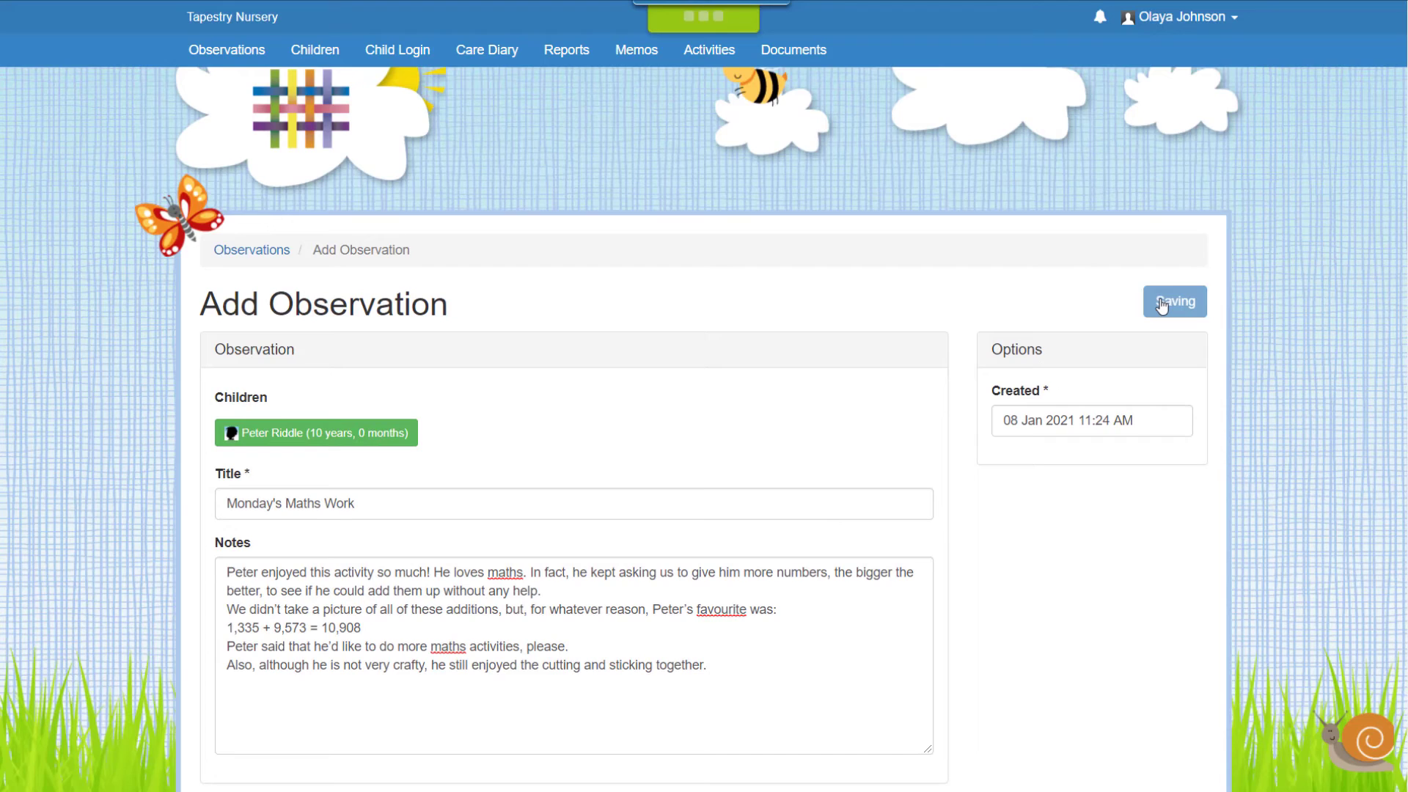
- Save the observation and review its photo, notes and activity link awaiting staff review
left_click(1174, 301)
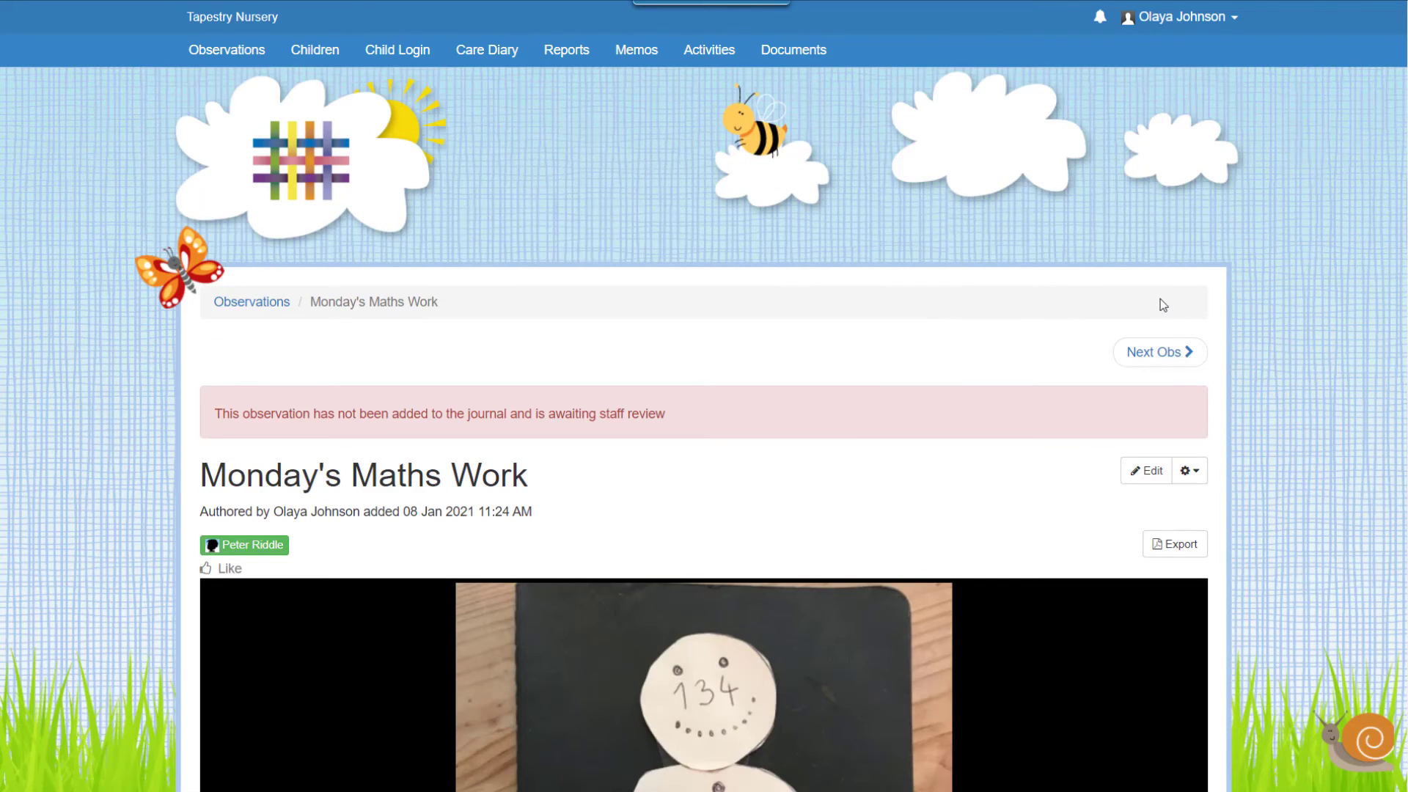
scroll("down", 3)
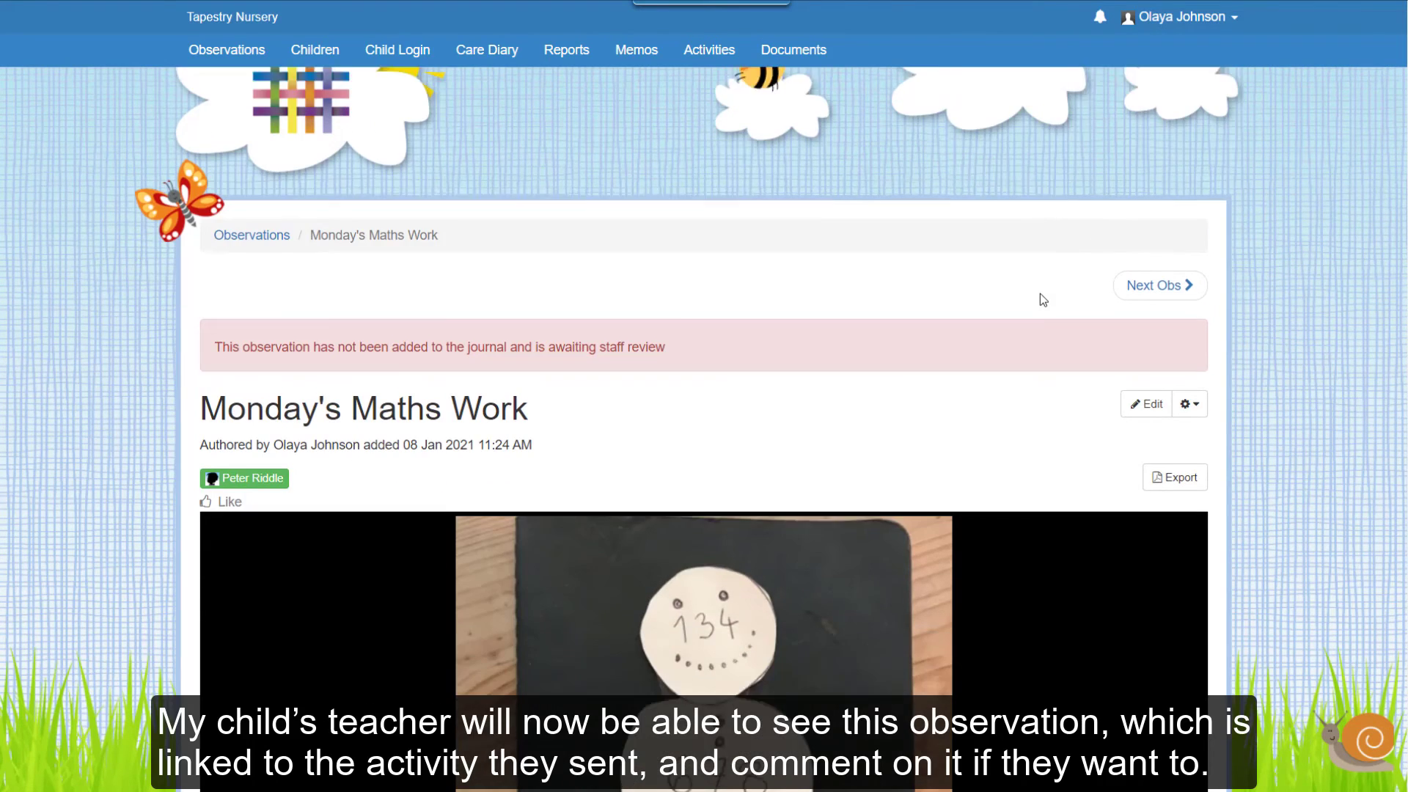
scroll("down", 3)
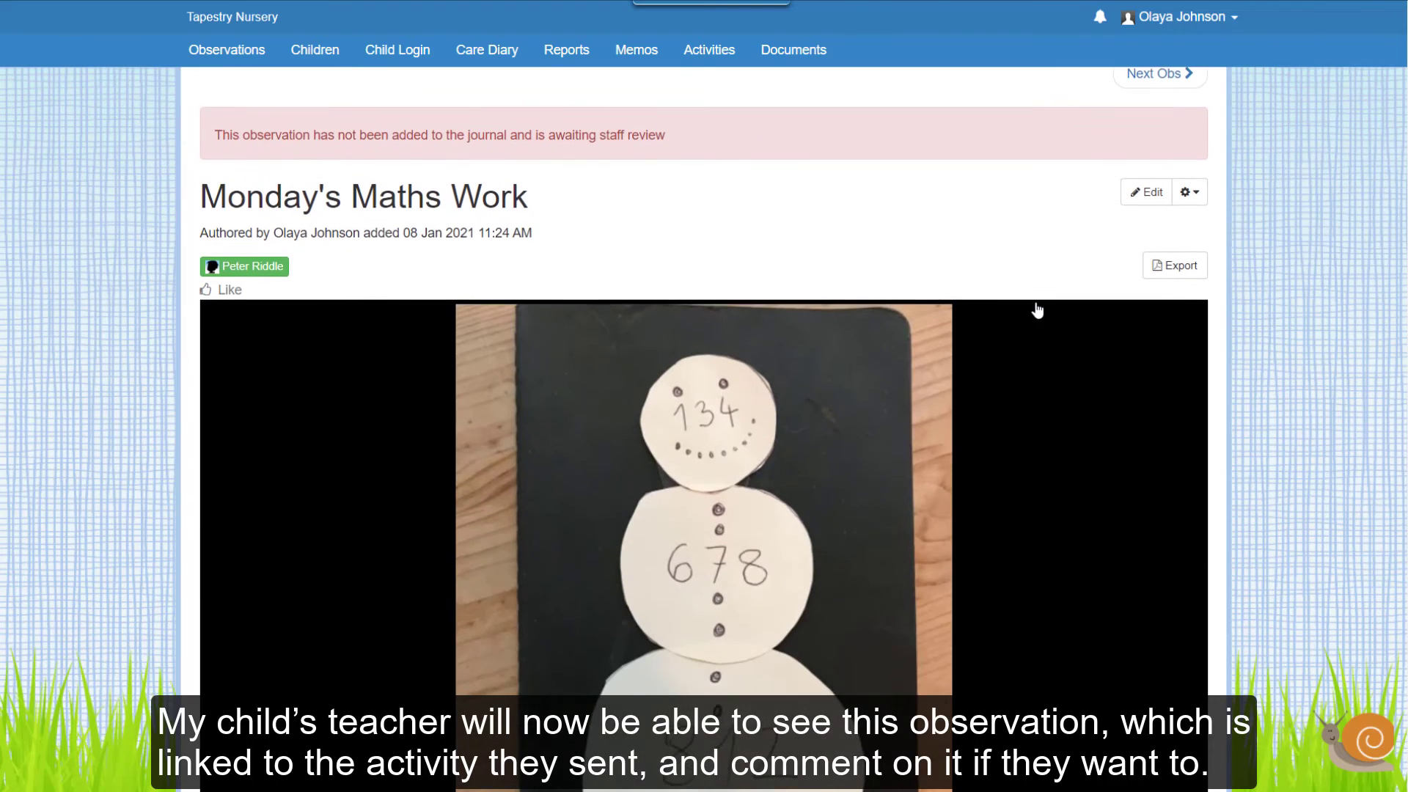
scroll("down", 3)
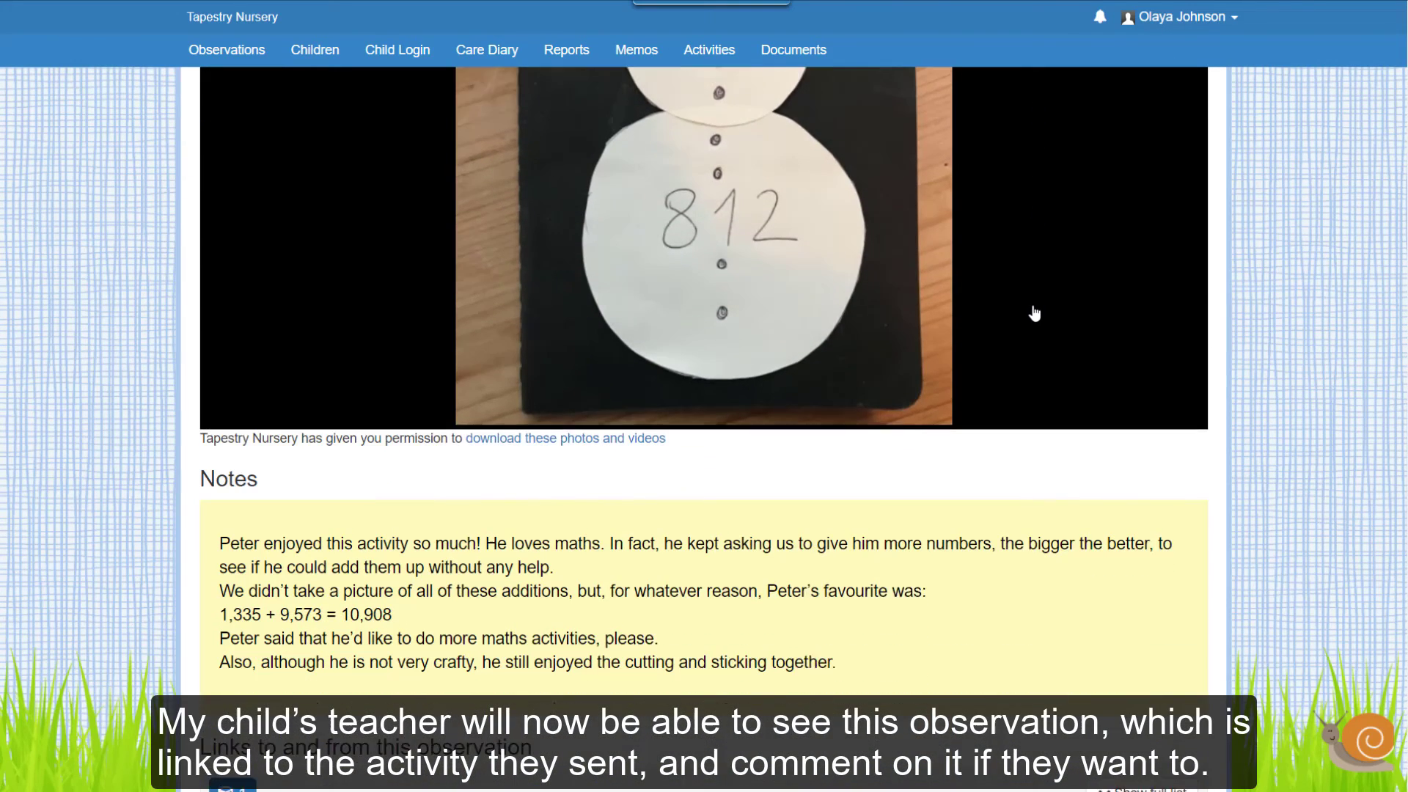
scroll("down", 3)
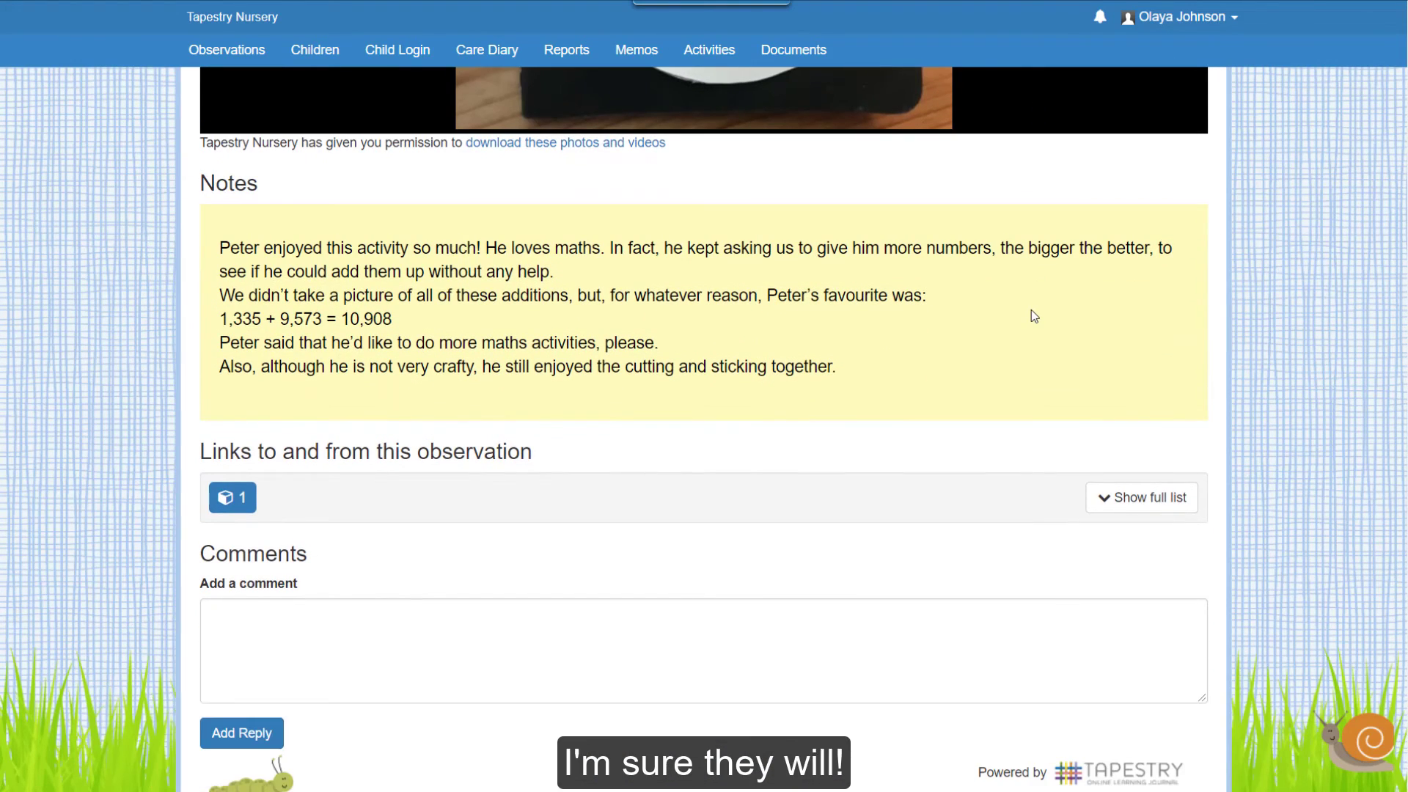